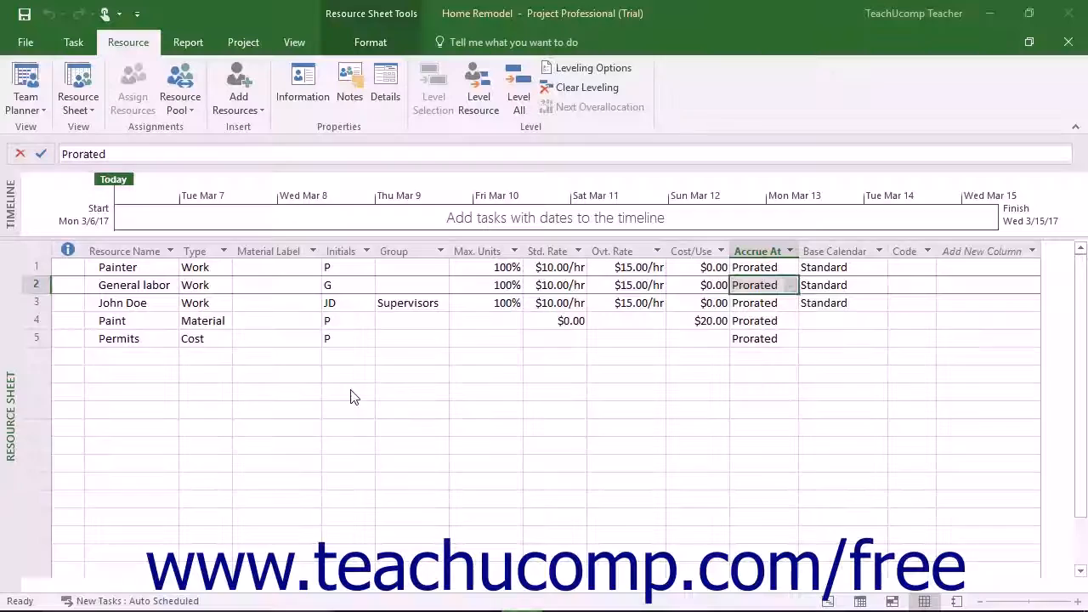
Bring up Change Working Time from the Project ribbon, showing General labor based on Standard.
click(754, 285)
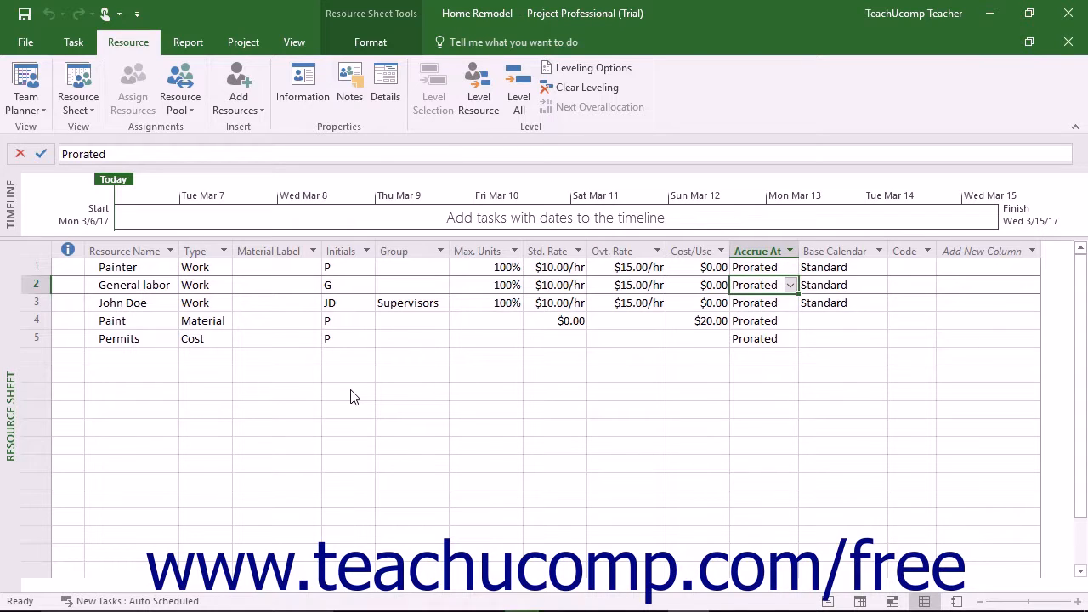
mouse_move(772, 323)
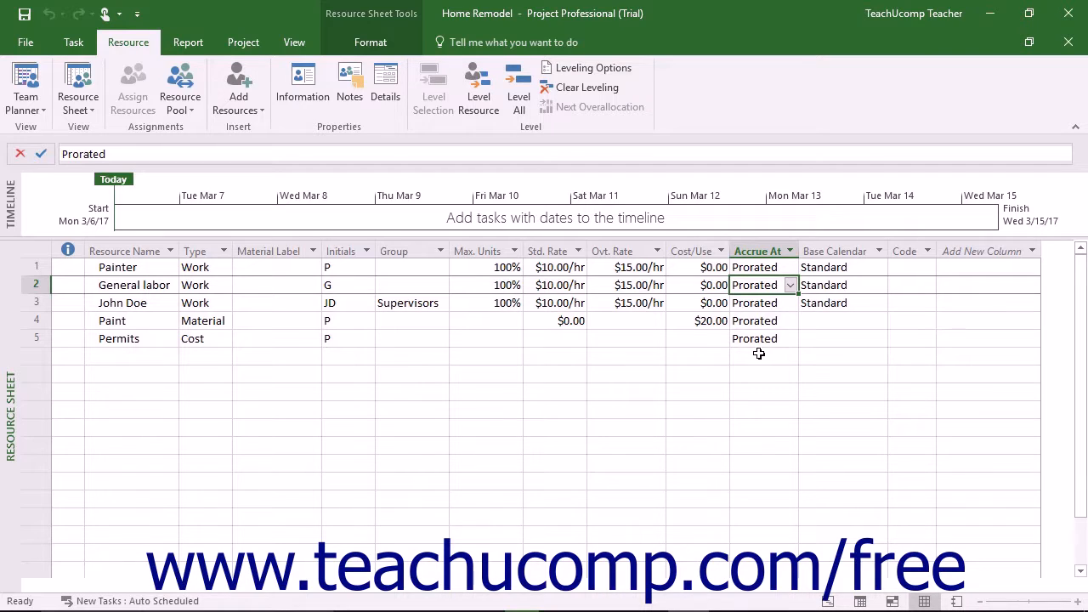
mouse_move(263, 82)
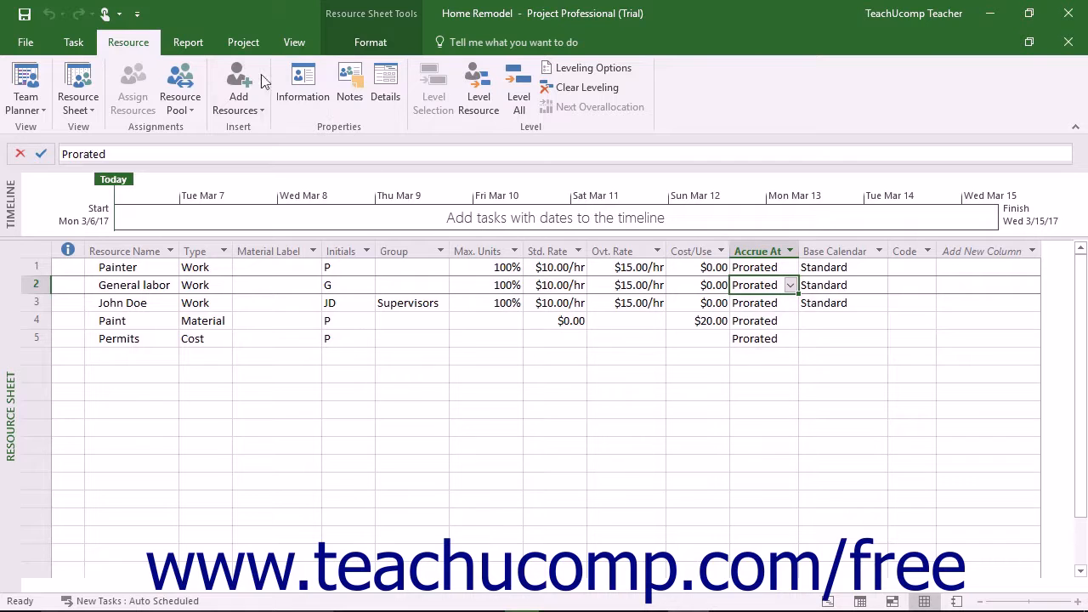
click(243, 41)
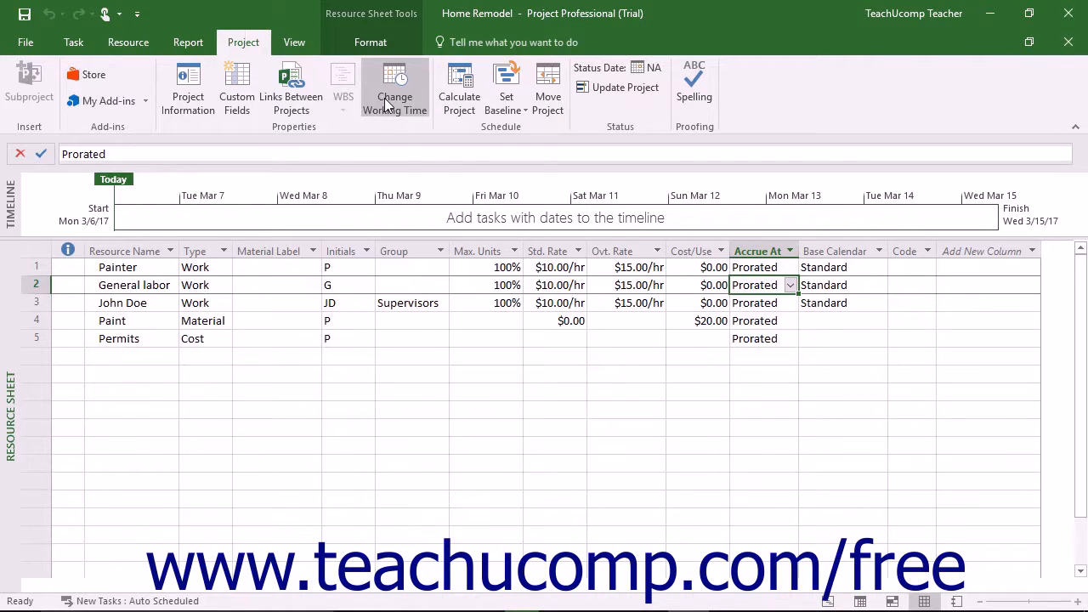
mouse_move(394, 89)
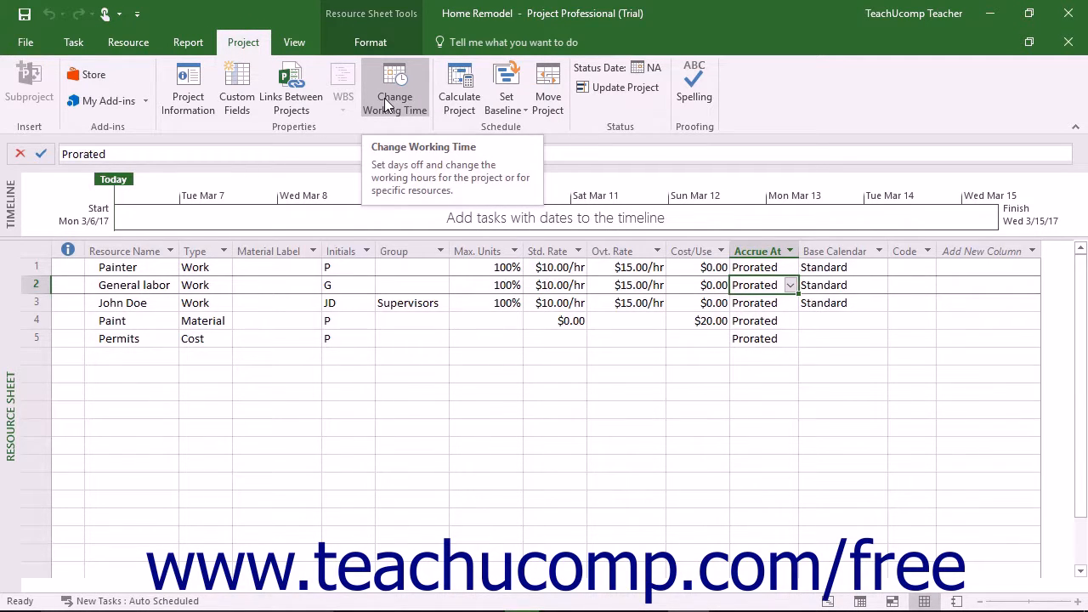
click(394, 85)
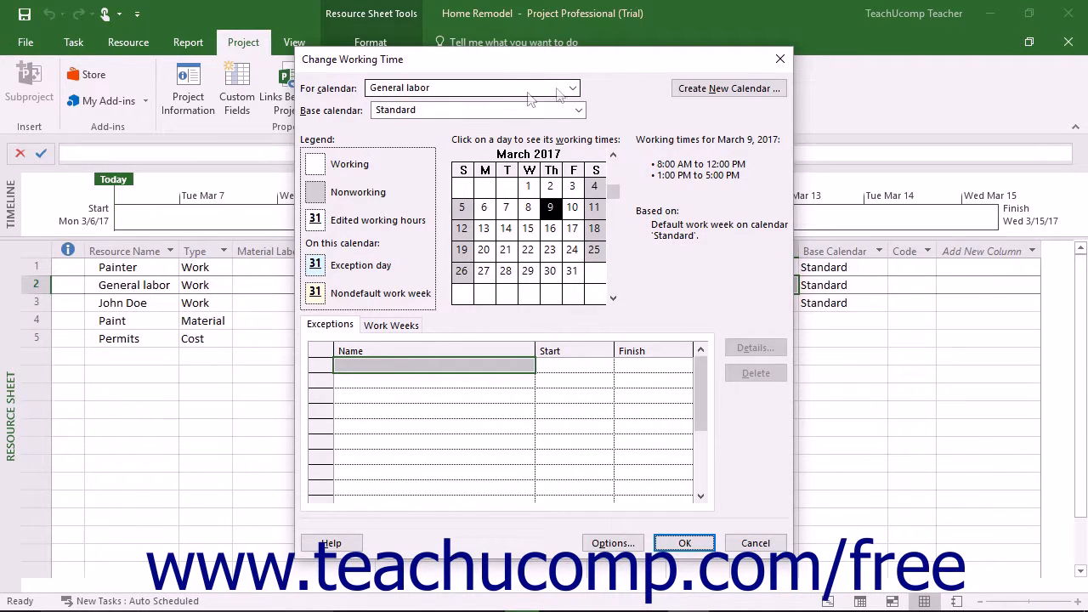
mouse_move(727, 89)
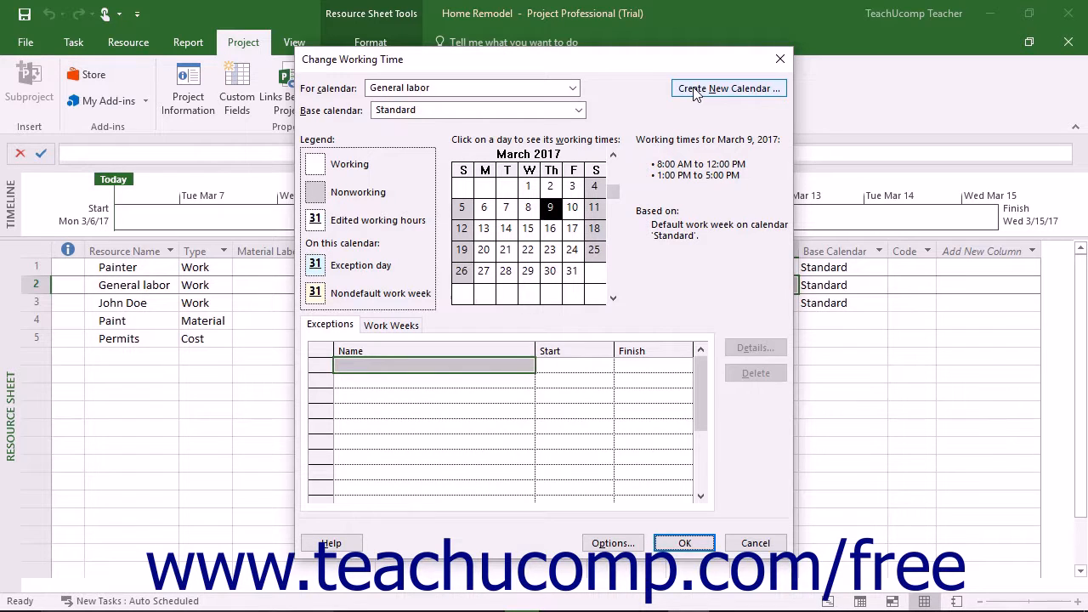
Define a new base calendar named PartTime-MWF as a copy of Standard.
click(728, 89)
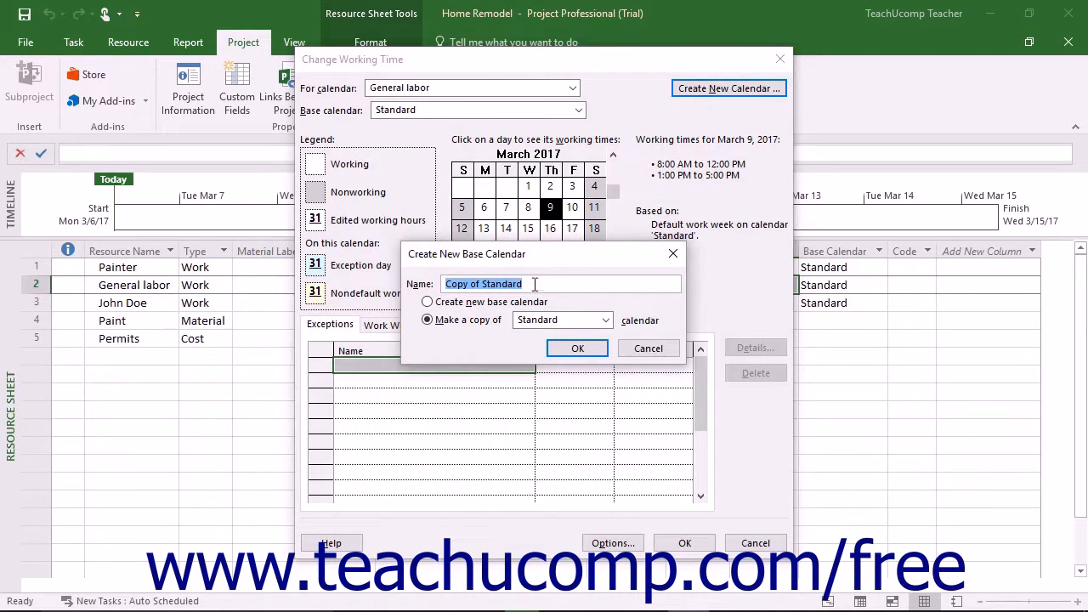
text(PartTime-MWF)
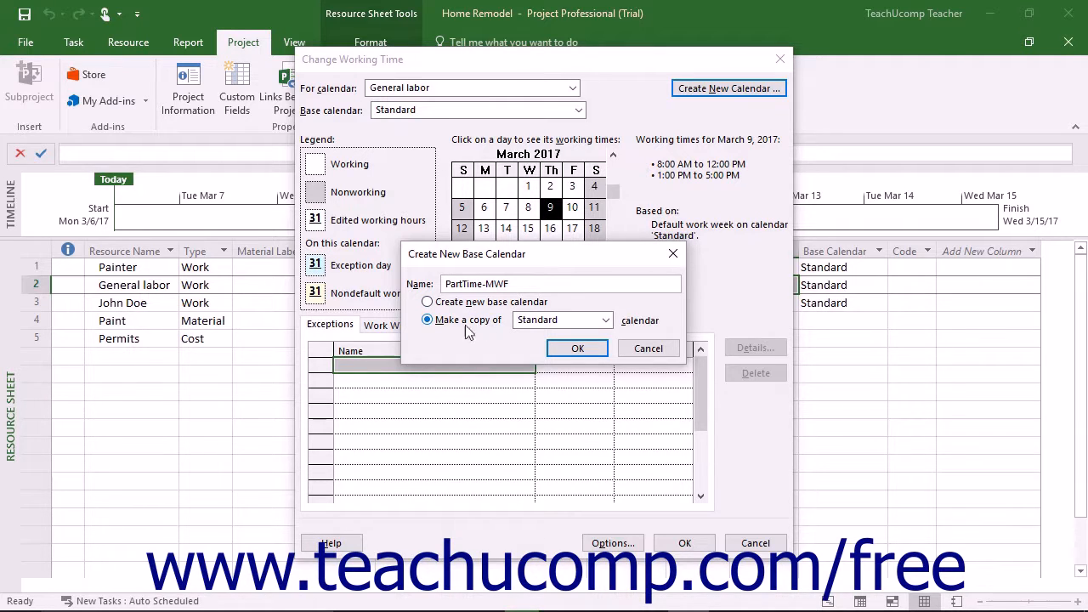
mouse_move(435, 331)
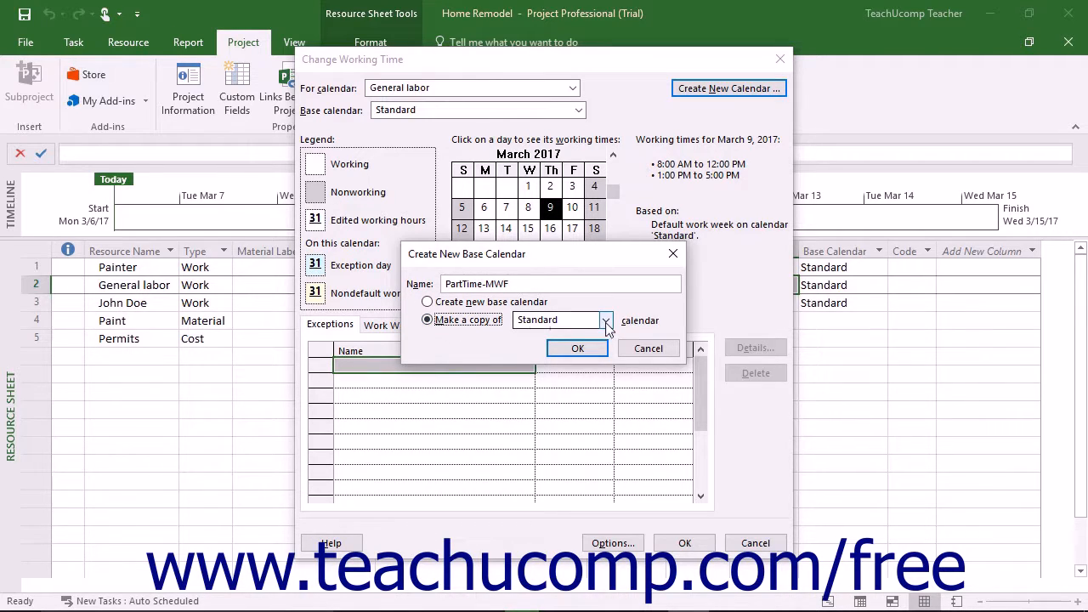
click(605, 320)
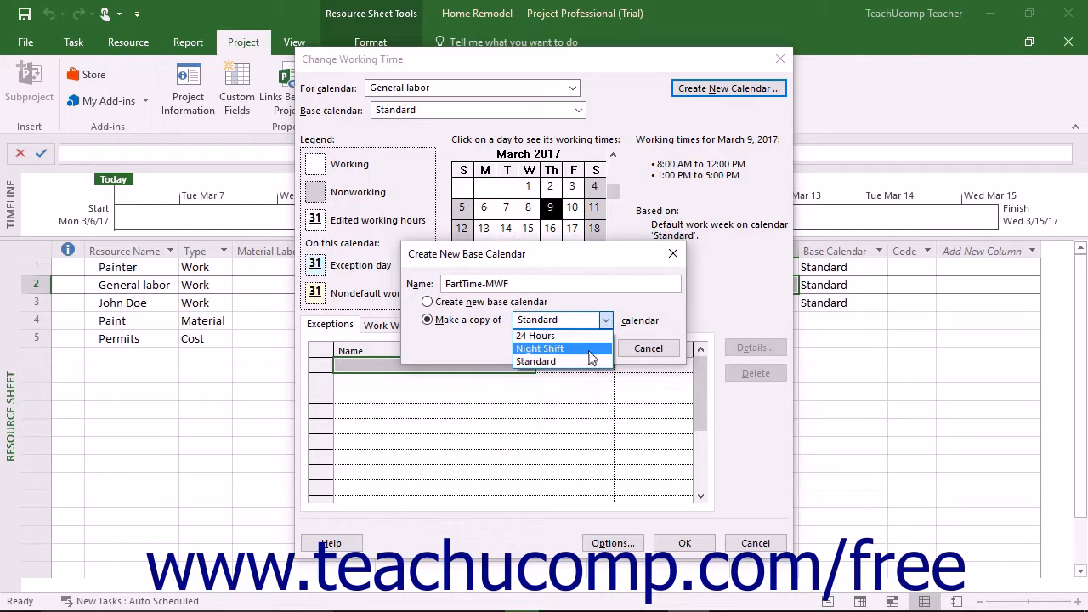
click(535, 360)
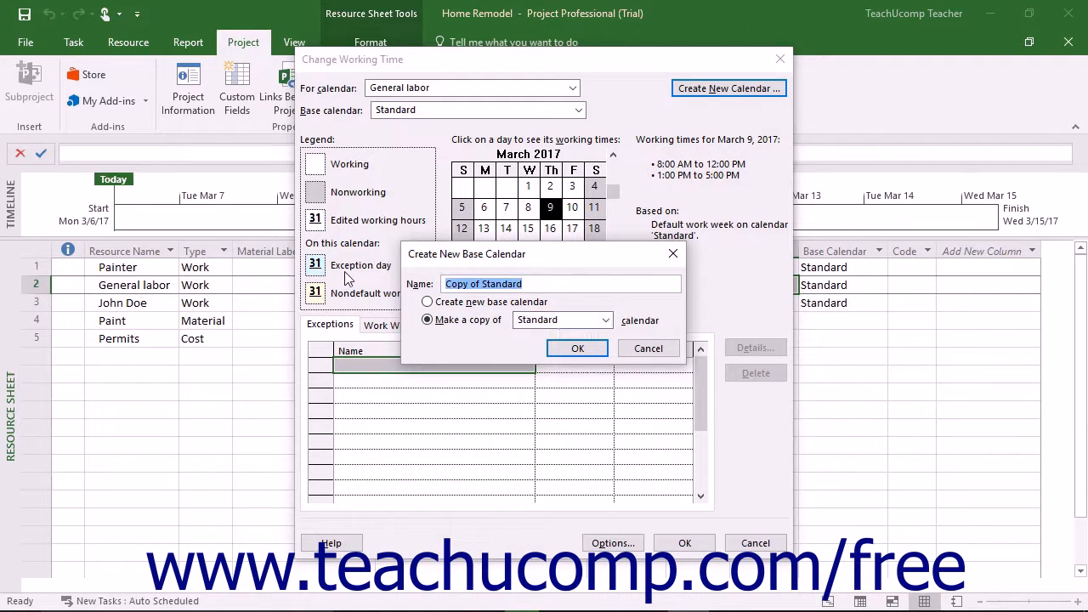
text(PartTime-MWF)
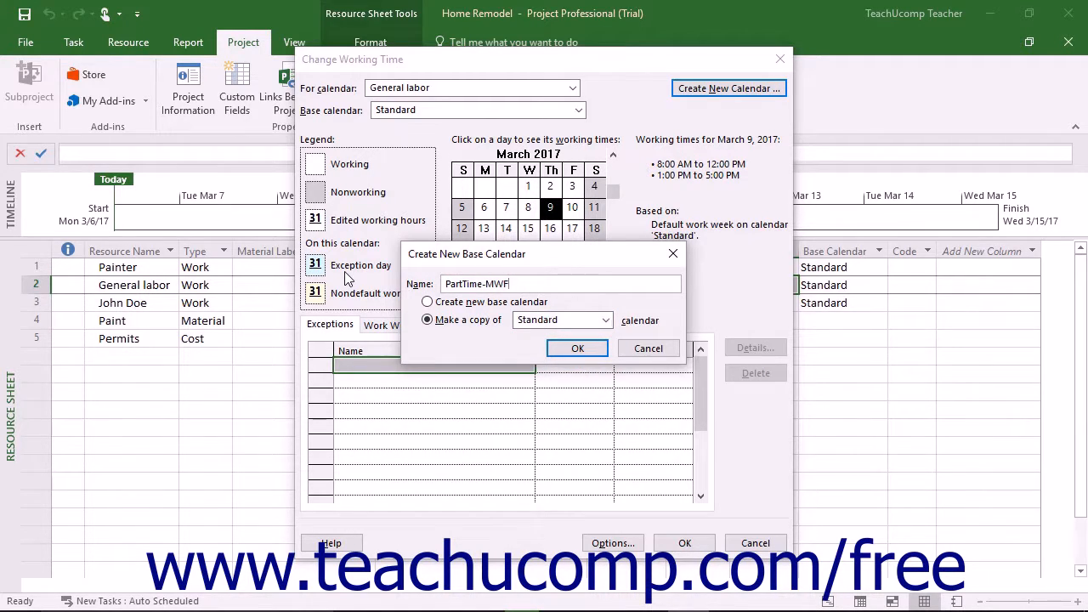
mouse_move(578, 346)
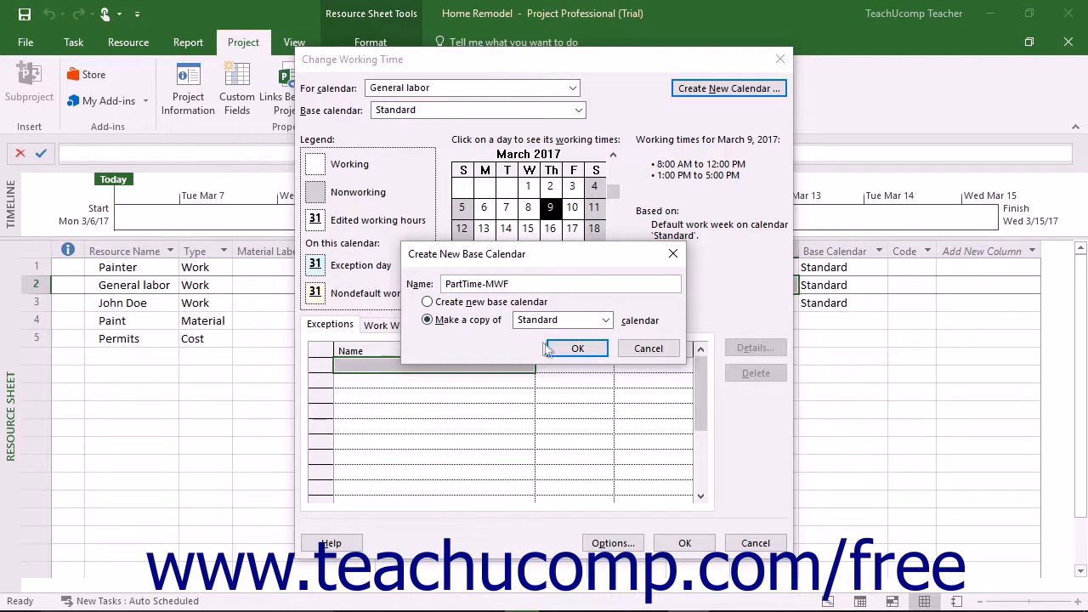
Create PartTime-MWF and bring up its [Default] work week details under Work Weeks.
click(578, 346)
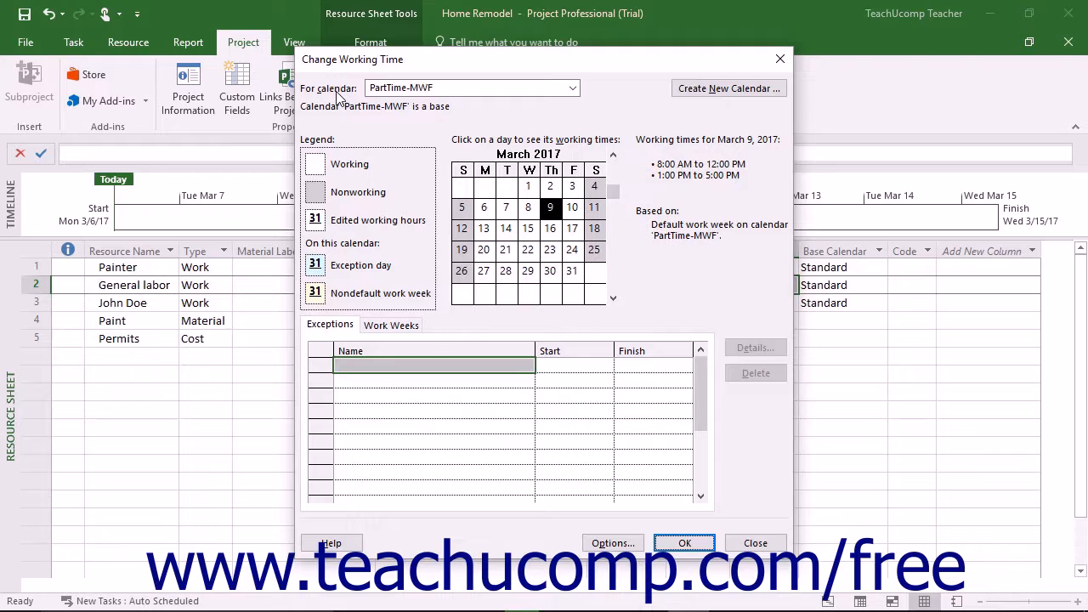
mouse_move(390, 326)
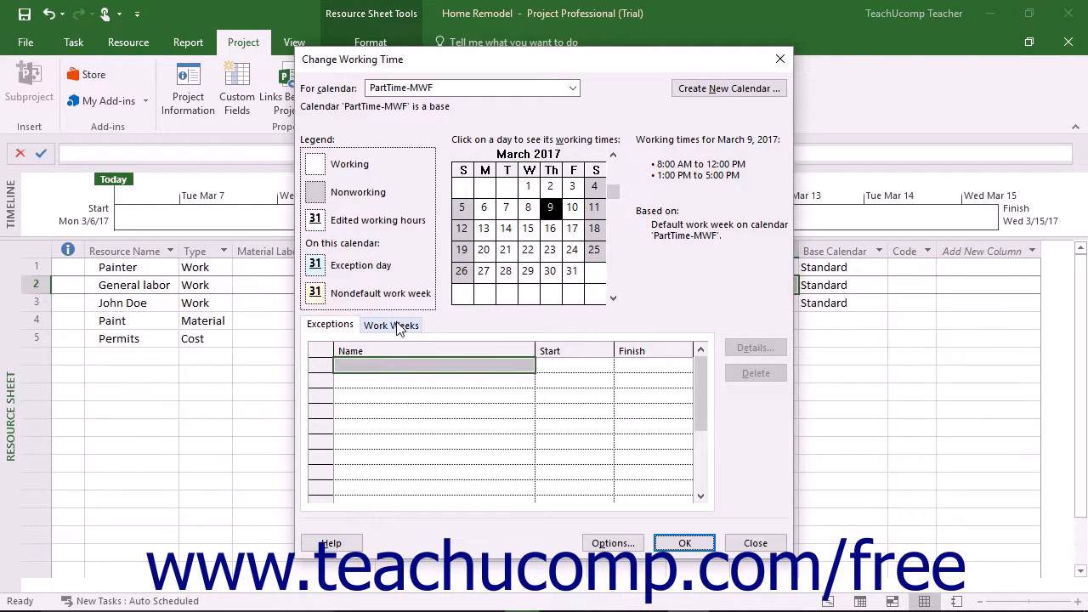
click(391, 325)
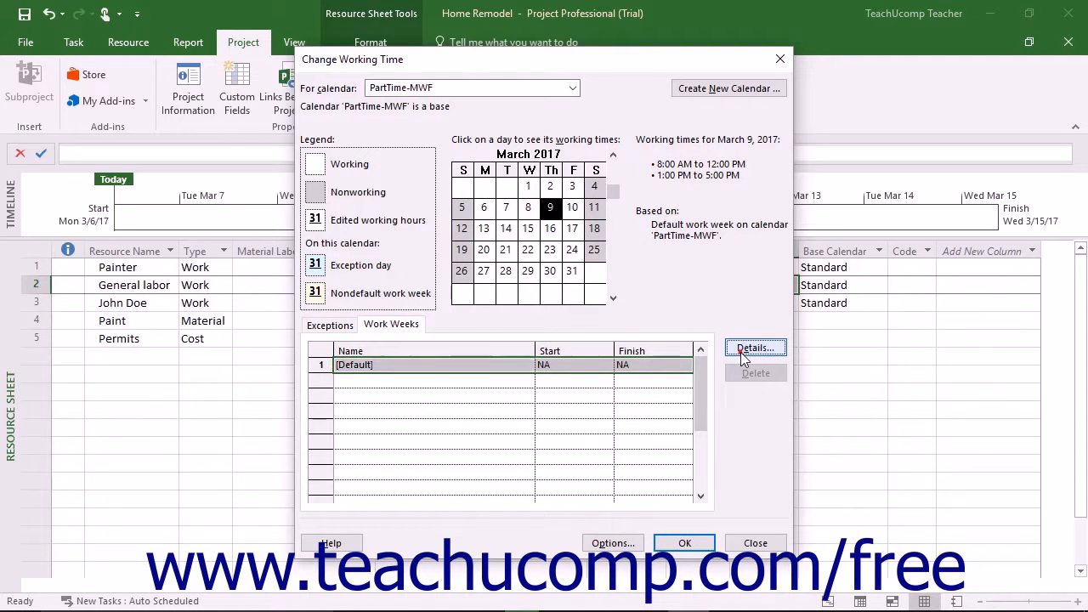
click(754, 347)
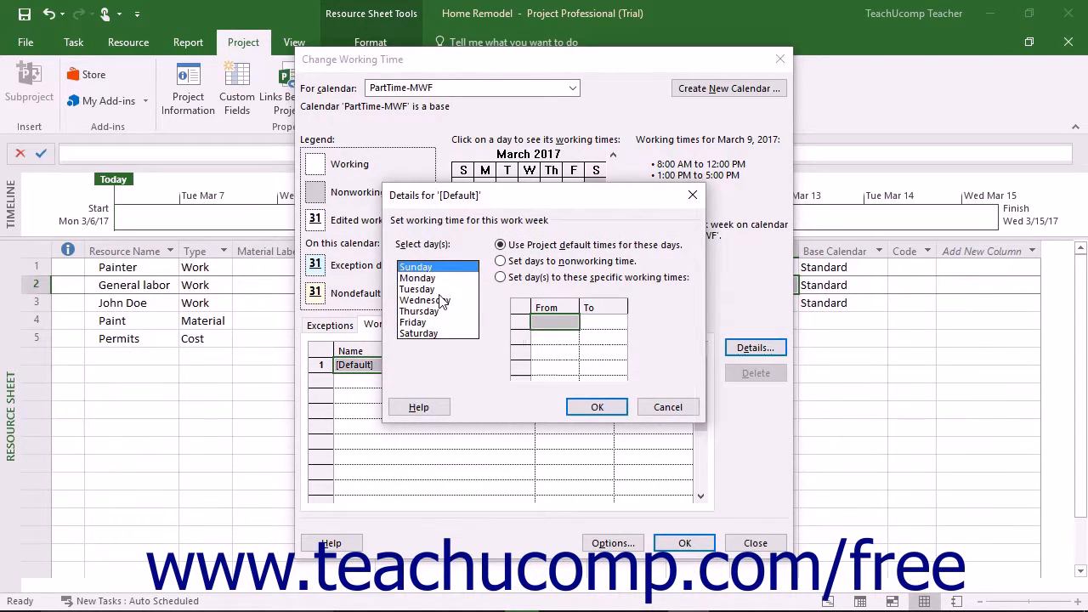
Make Sunday, Tuesday, Thursday and Saturday nonworking time in the default work week.
click(417, 289)
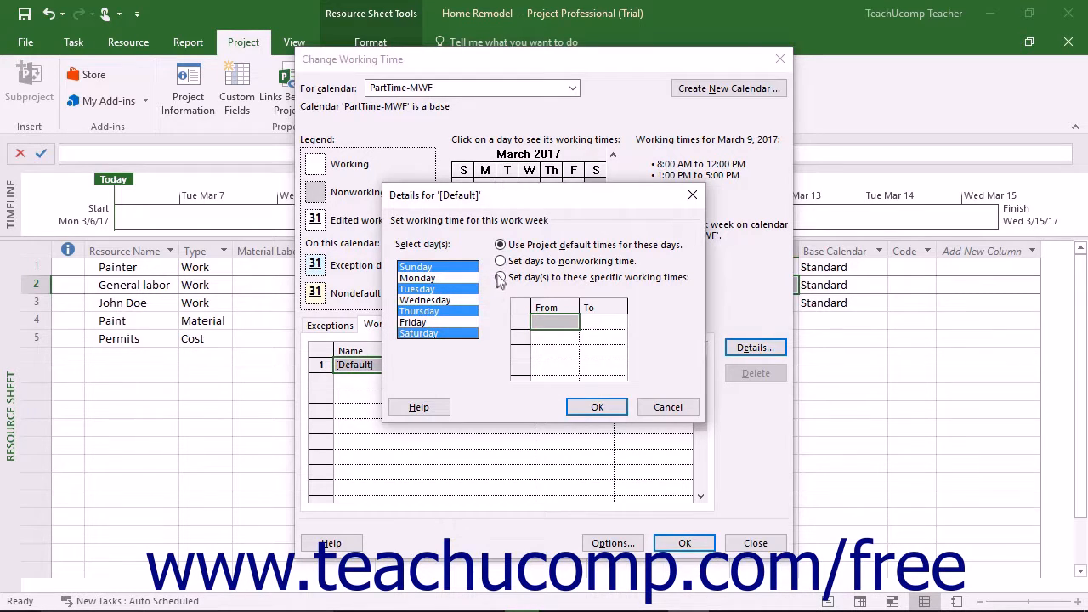
click(500, 262)
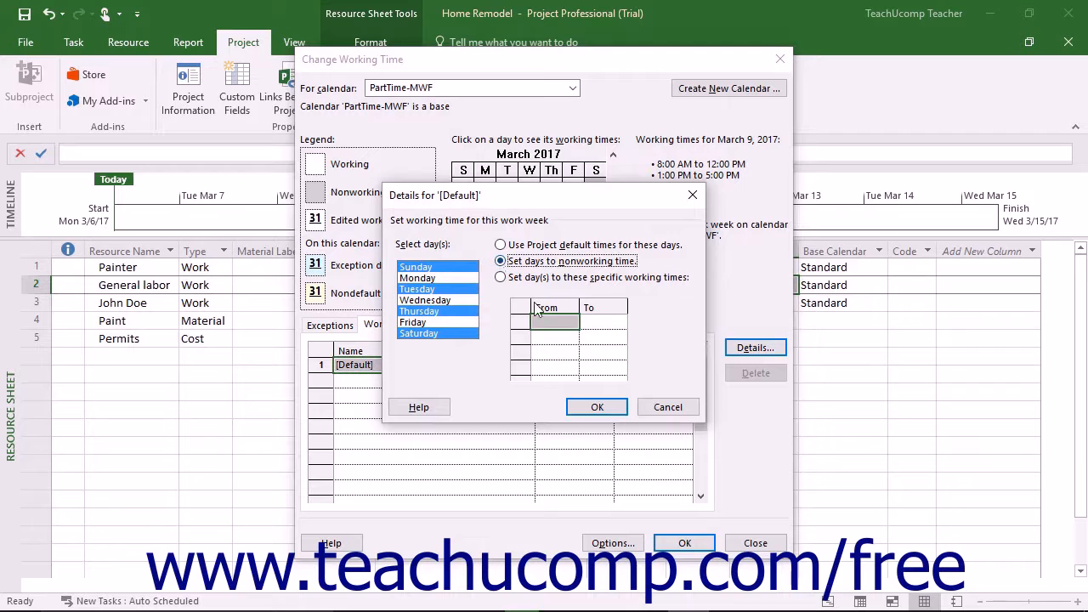
click(595, 407)
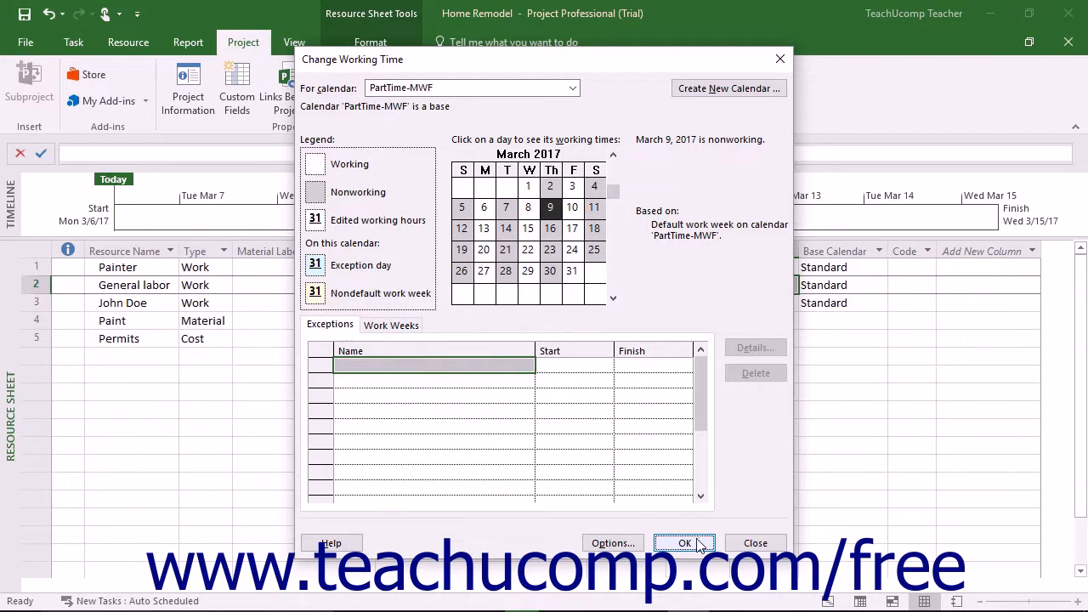
Confirm the PartTime-MWF calendar changes with OK, returning to the Resource Sheet.
click(684, 543)
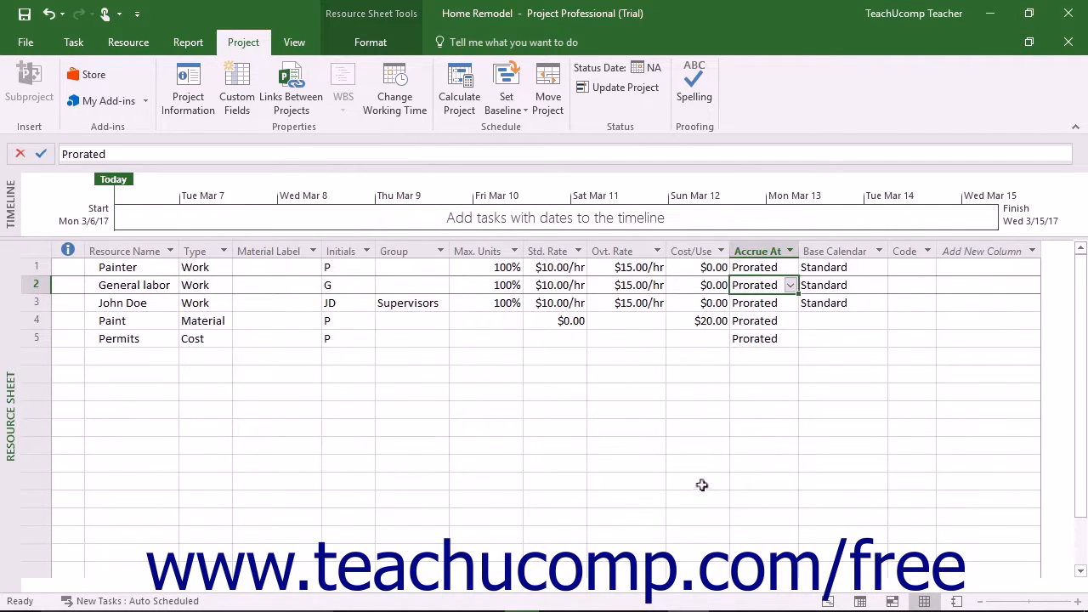
mouse_move(738, 447)
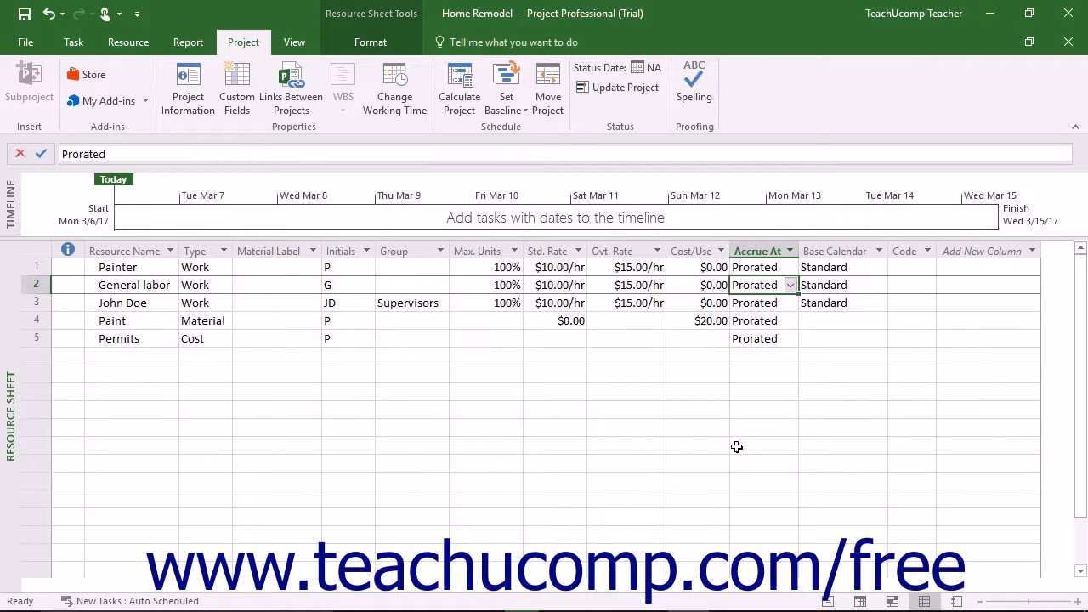
mouse_move(772, 363)
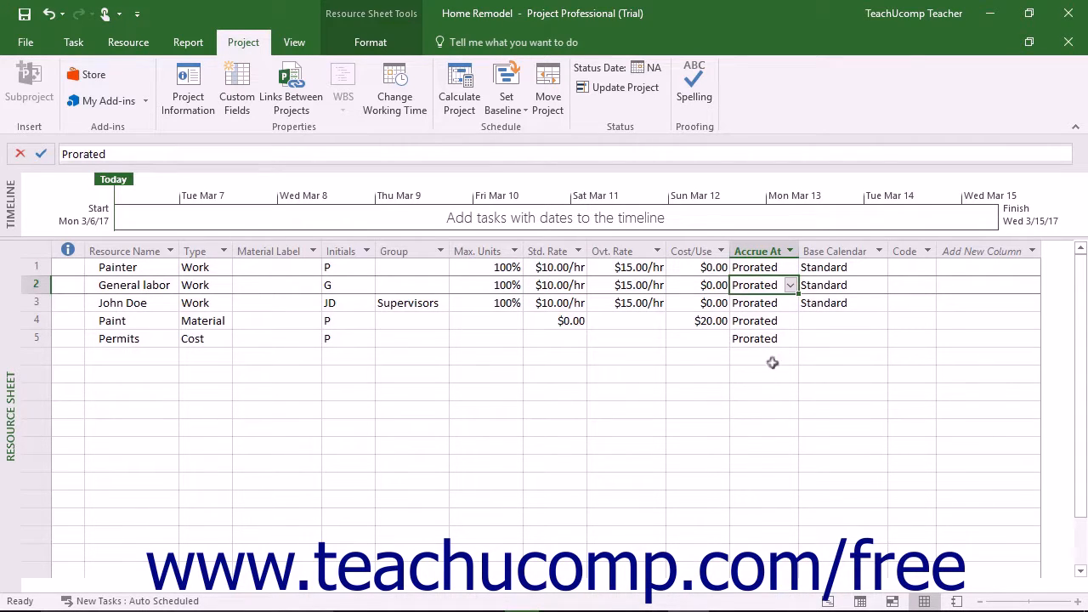
Set General labor's Base Calendar cell to PartTime-MWF.
click(841, 286)
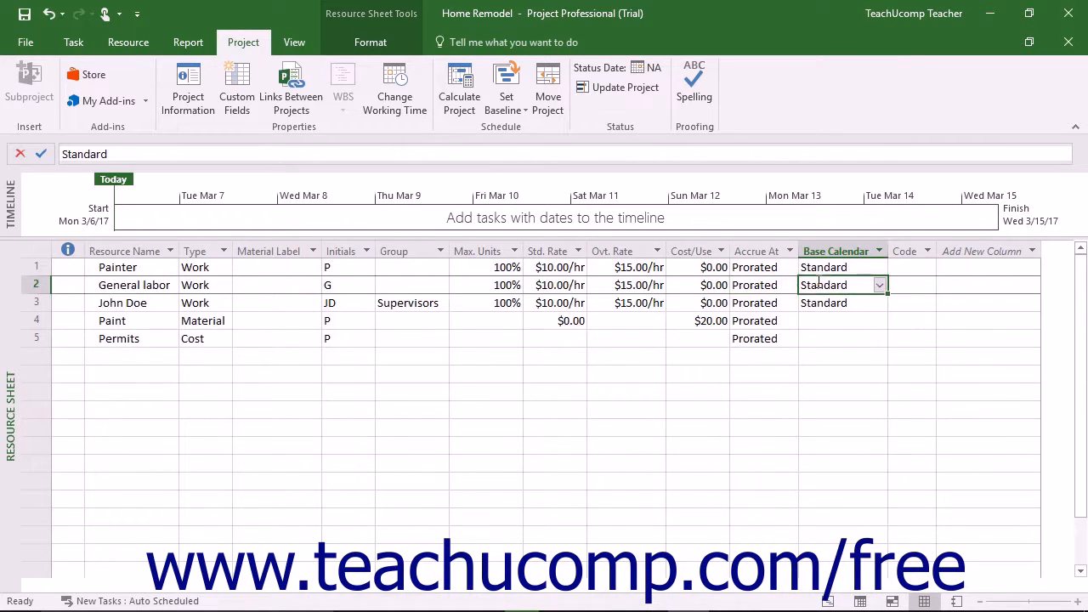
click(881, 286)
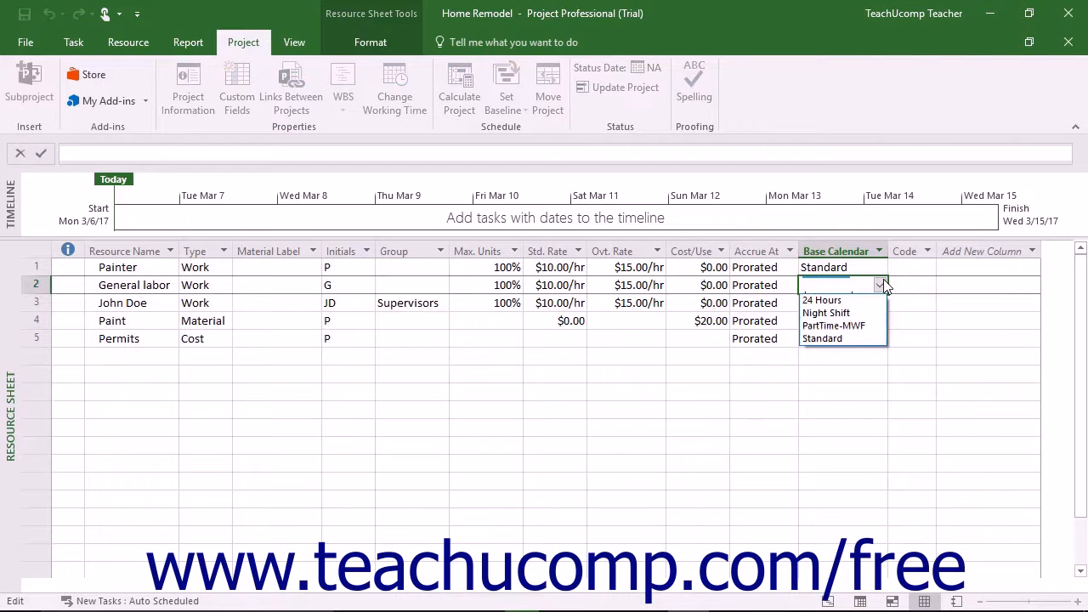
click(833, 326)
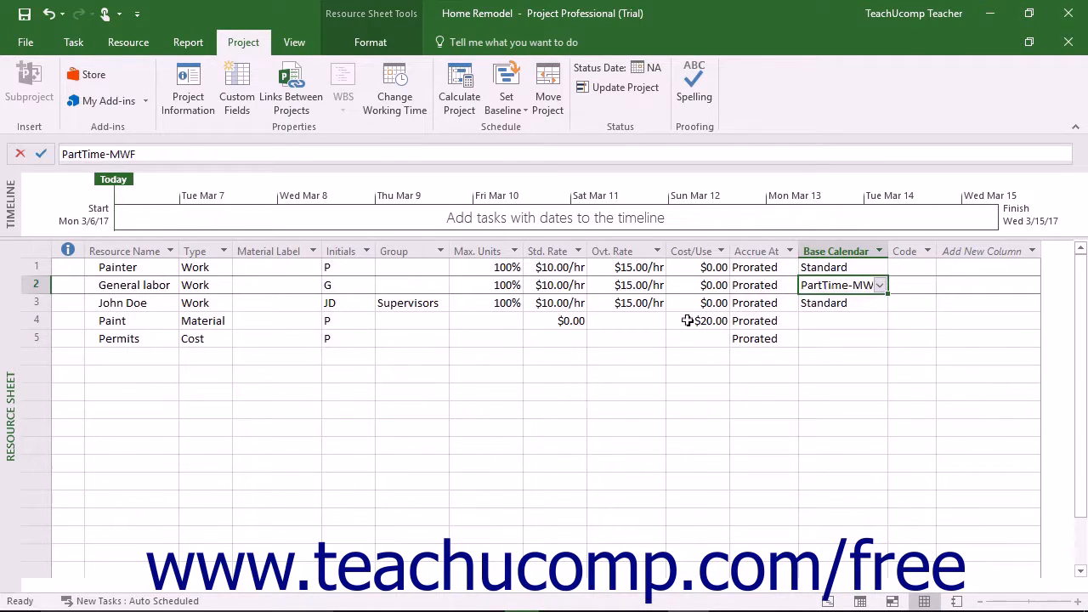